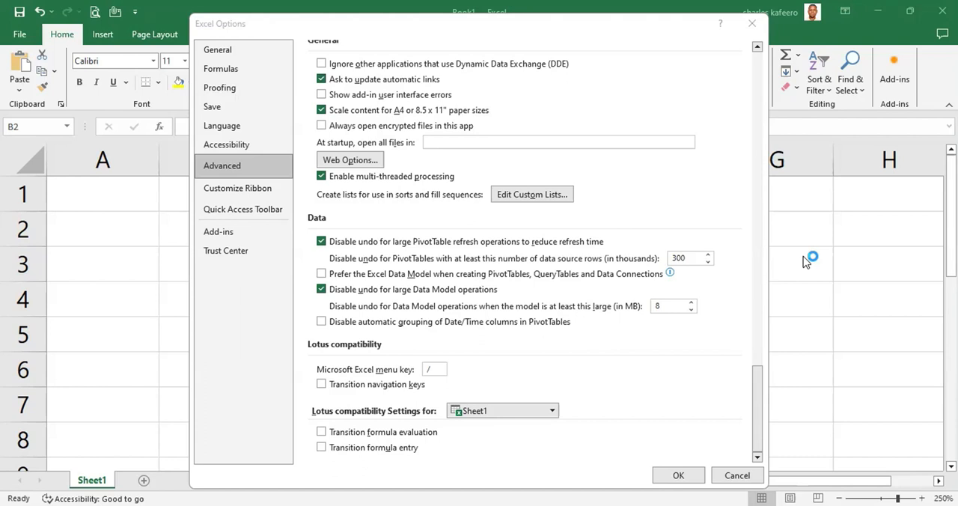
{"action": "mouse_move", "coordinate": [807, 262]}
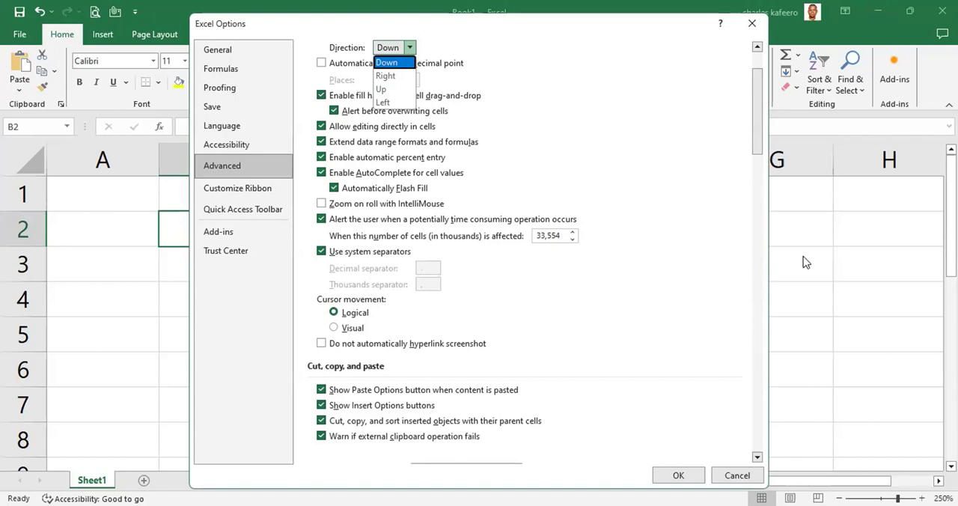
- Switch Excel Options to the Customize the Ribbon page, with Developer still unchecked
{"action": "left_click", "coordinate": [237, 188]}
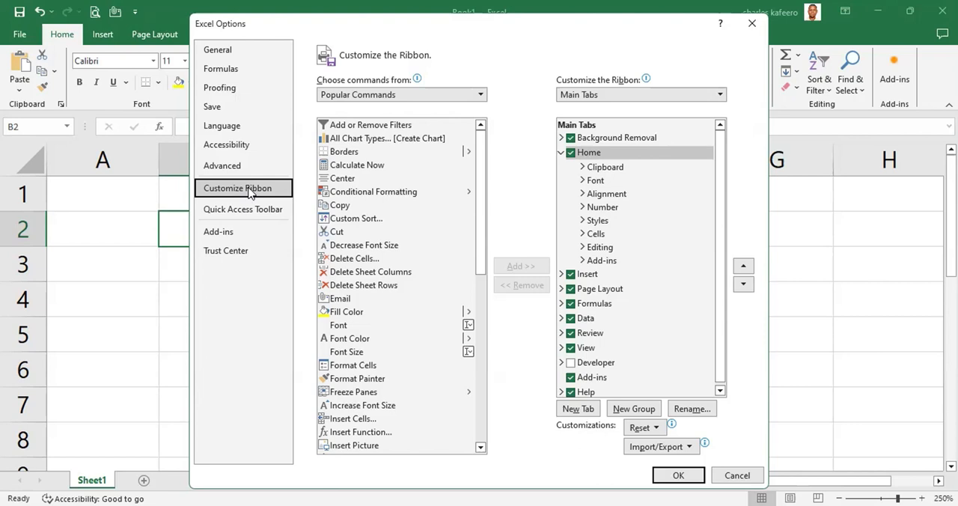
{"action": "mouse_move", "coordinate": [682, 286]}
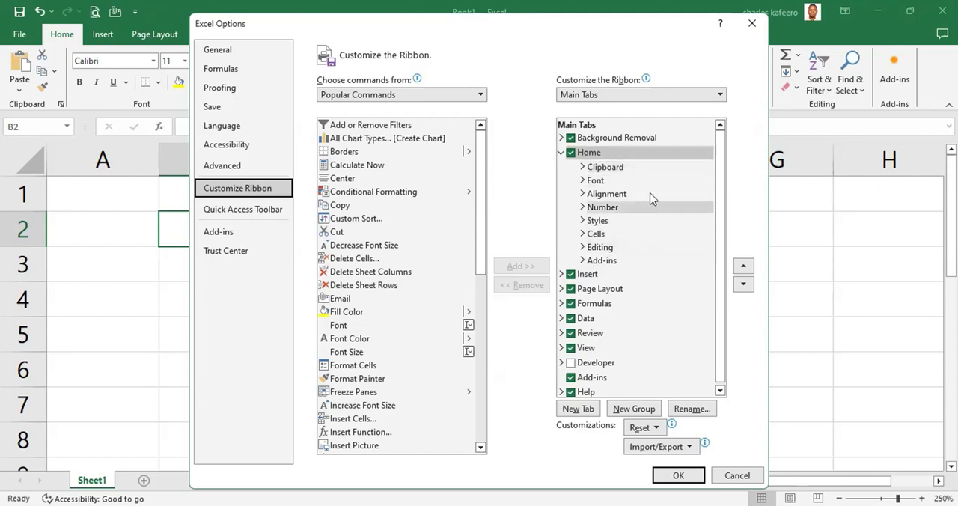
{"action": "mouse_move", "coordinate": [674, 240]}
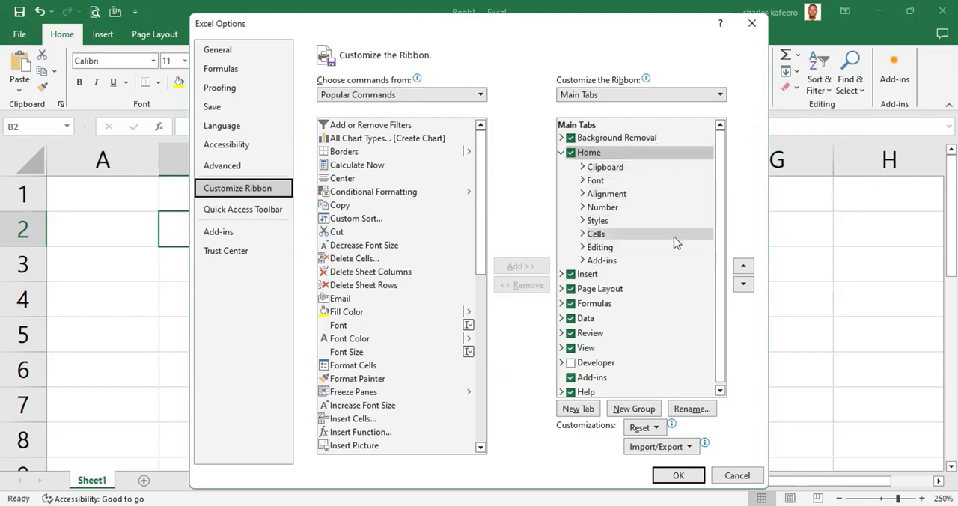
{"action": "mouse_move", "coordinate": [677, 236]}
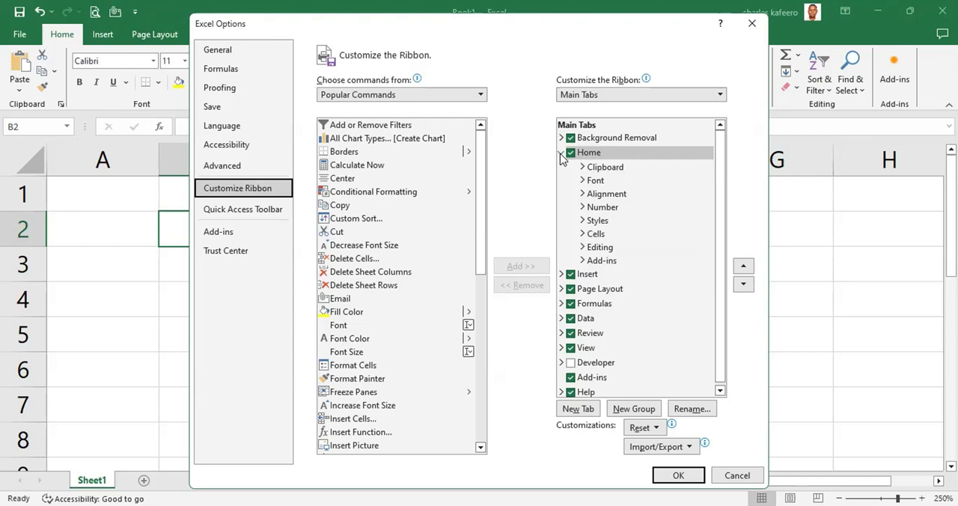
- Collapse Home's groups, then expand and collapse the Data tab twice
{"action": "left_click", "coordinate": [562, 158]}
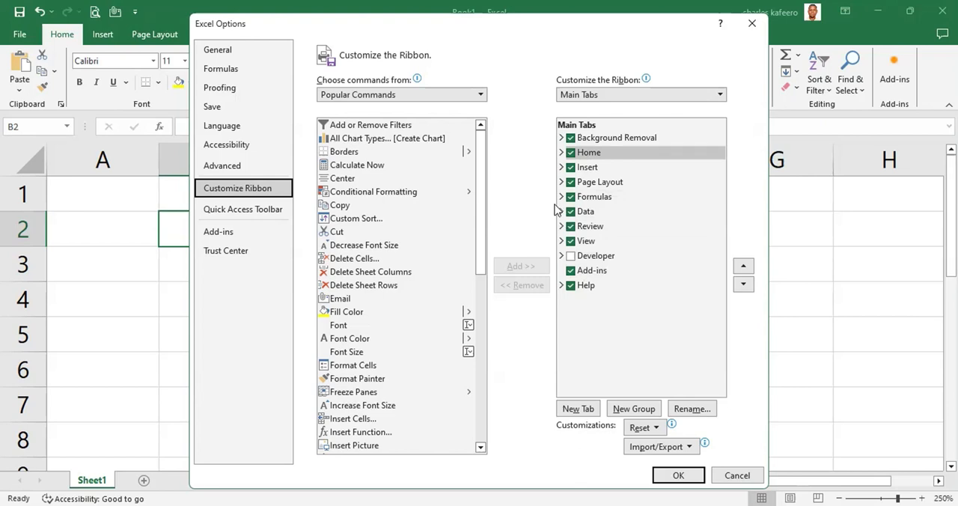
{"action": "mouse_move", "coordinate": [560, 214]}
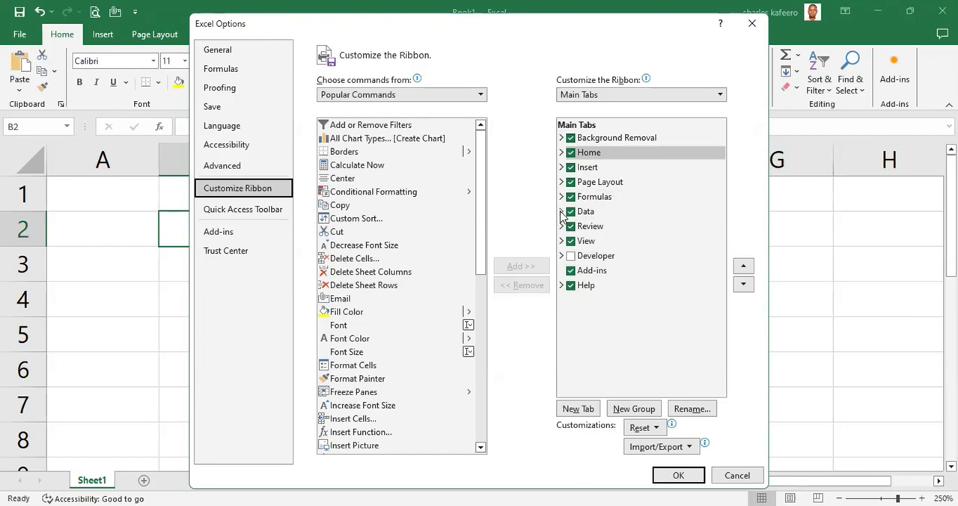
{"action": "left_click", "coordinate": [562, 212]}
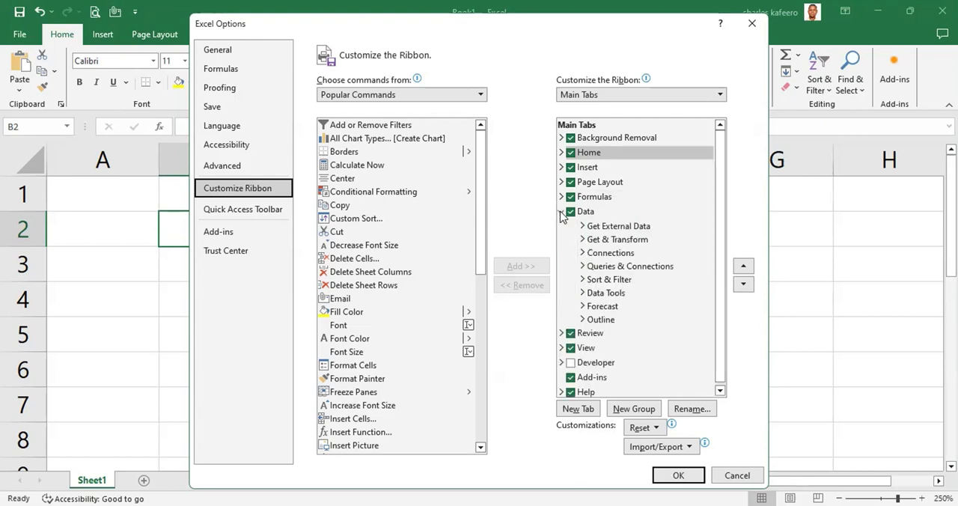
{"action": "left_click", "coordinate": [562, 211]}
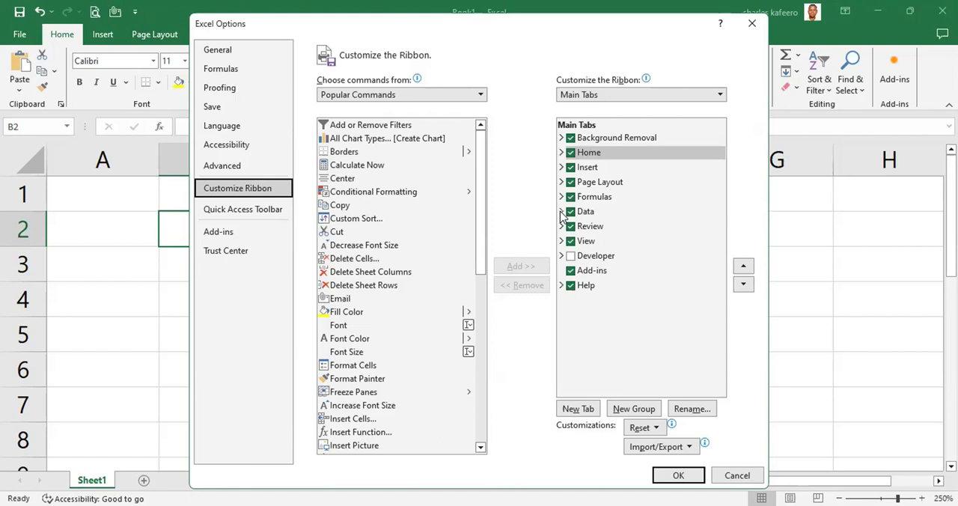
{"action": "left_click", "coordinate": [562, 211]}
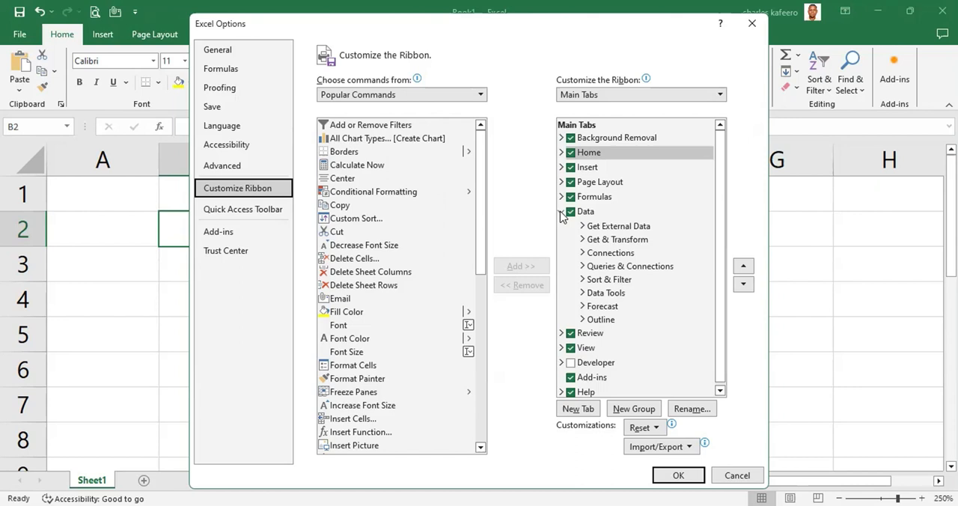
{"action": "left_click", "coordinate": [562, 211]}
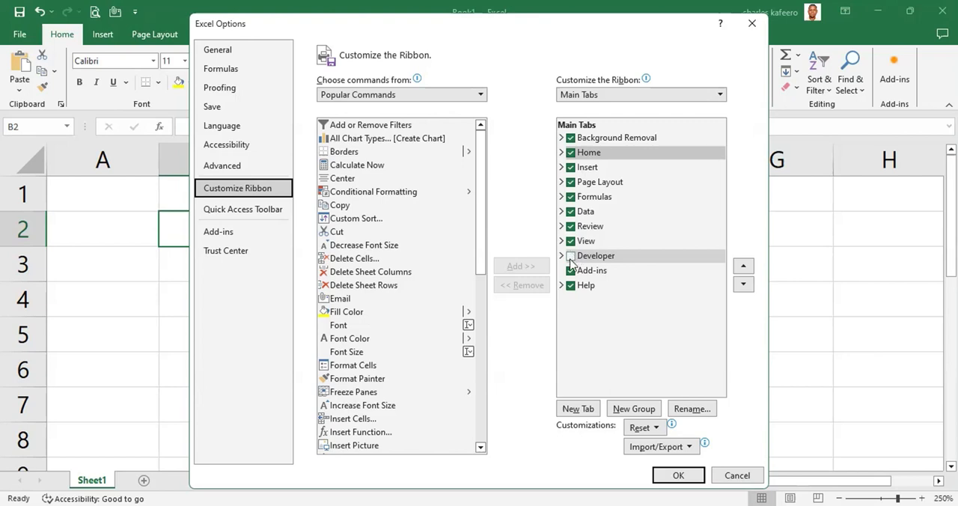
- Tick Developer under Main Tabs and expand it to show Code, Add-ins, Controls, XML
{"action": "left_click", "coordinate": [571, 255]}
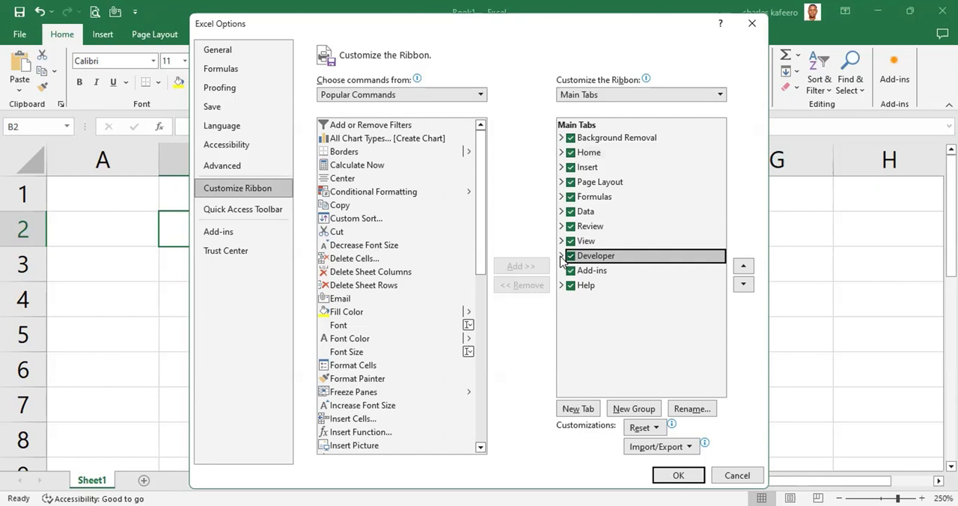
{"action": "left_click", "coordinate": [561, 255]}
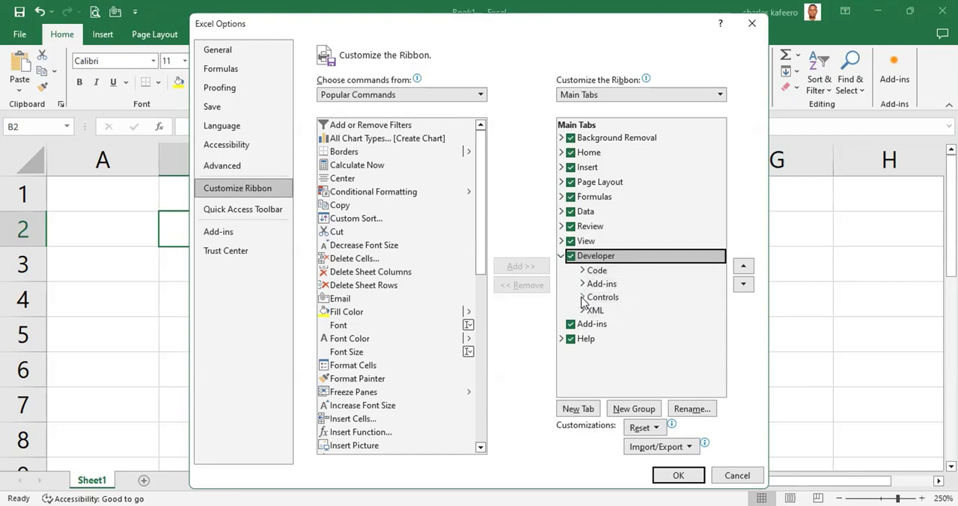
{"action": "mouse_move", "coordinate": [608, 304]}
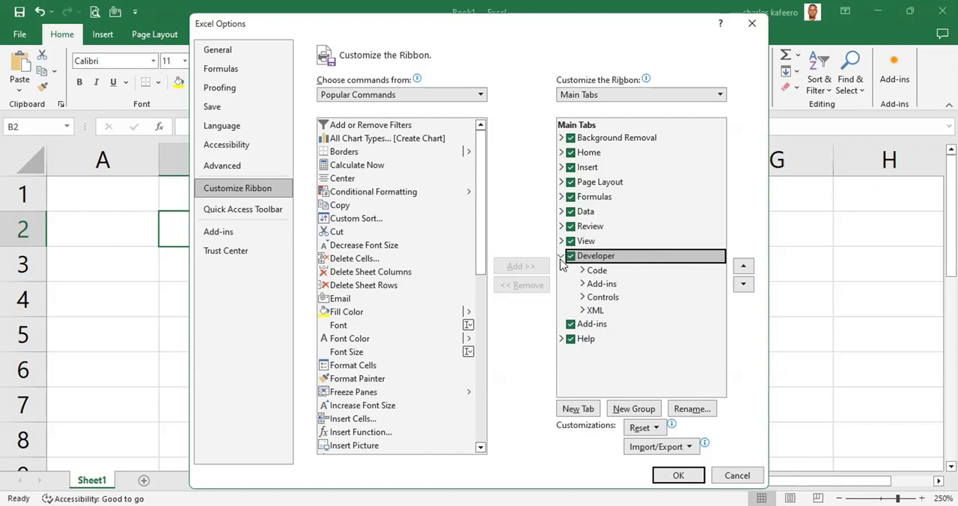
- Collapse the checked Developer entry's group list
{"action": "left_click", "coordinate": [561, 255]}
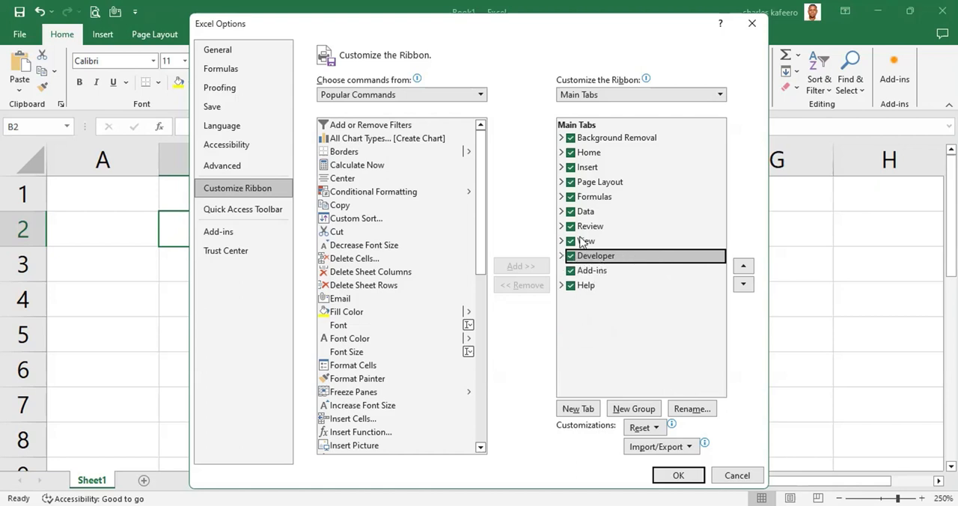
{"action": "mouse_move", "coordinate": [665, 239]}
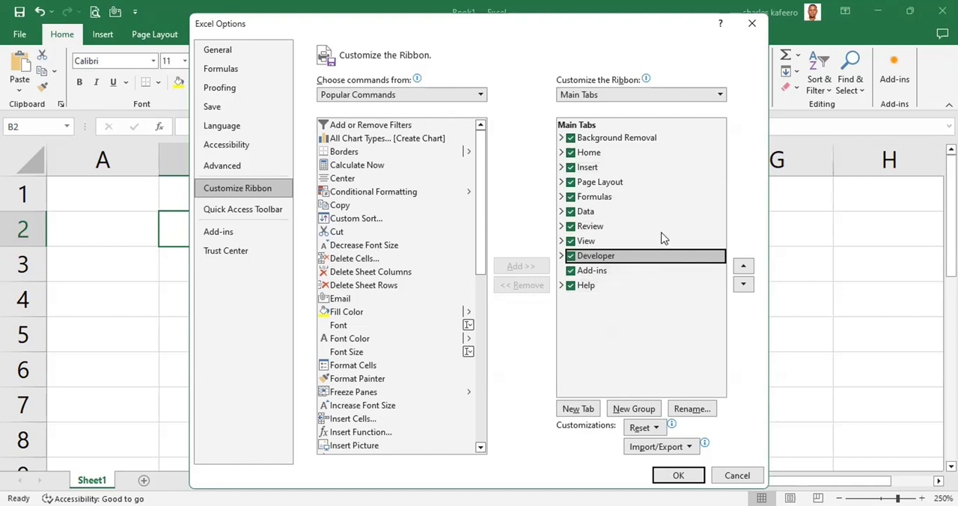
{"action": "mouse_move", "coordinate": [662, 217]}
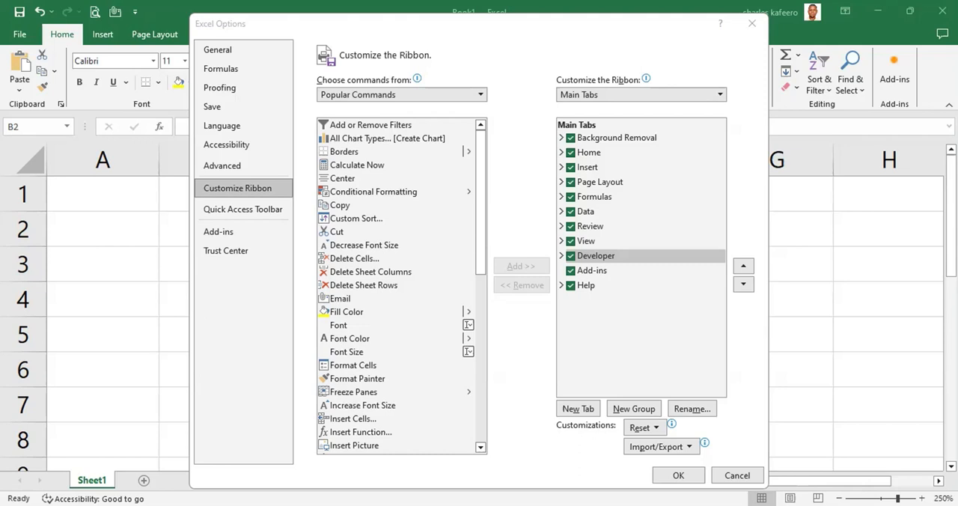
{"action": "mouse_move", "coordinate": [486, 425]}
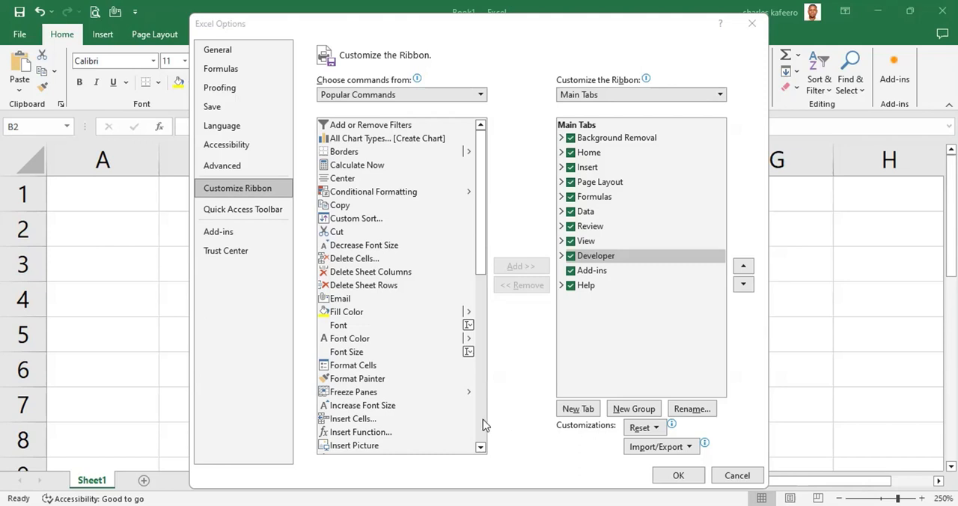
- Scroll the commands list, then switch to the Quick Access Toolbar page
{"action": "scroll", "scroll_direction": "down", "scroll_amount": 3}
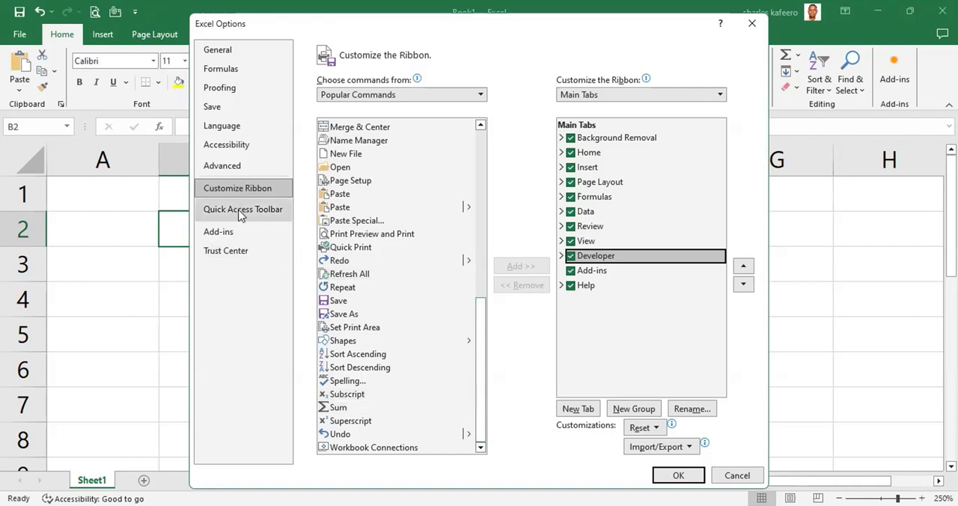
{"action": "left_click", "coordinate": [243, 209]}
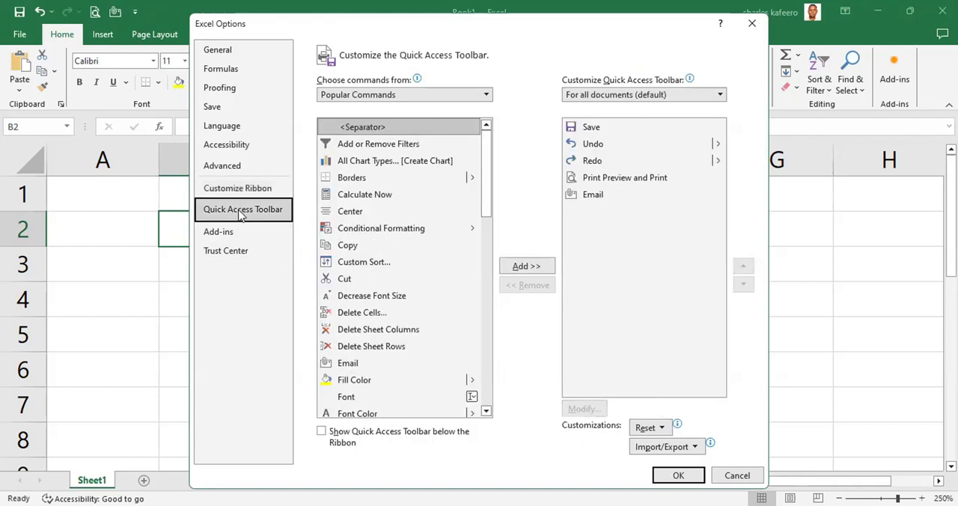